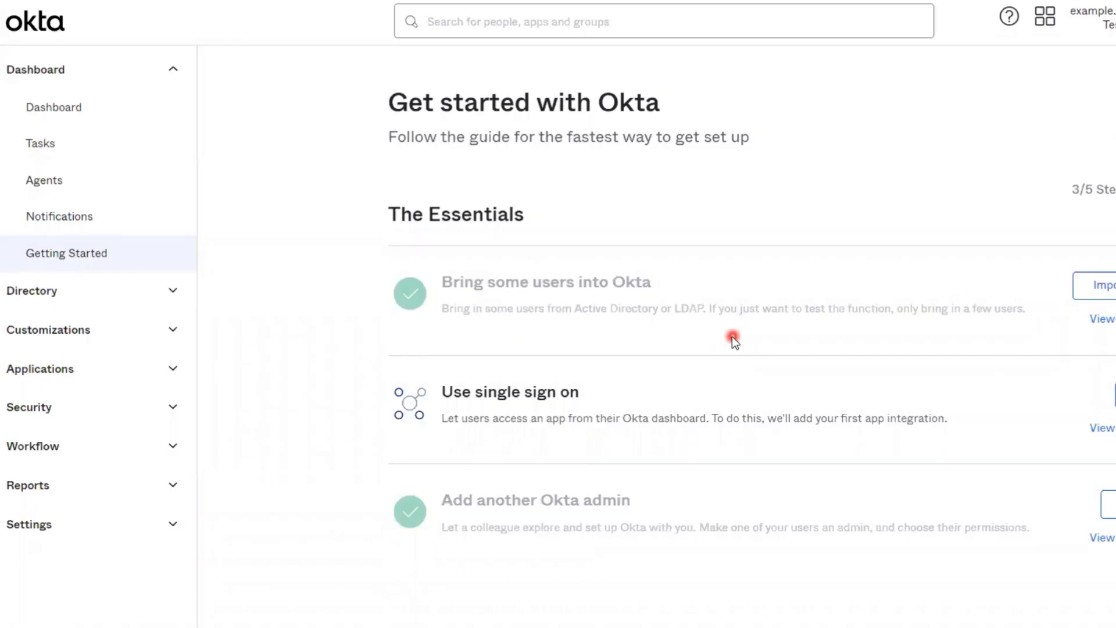
pyautogui.moveTo(723, 337)
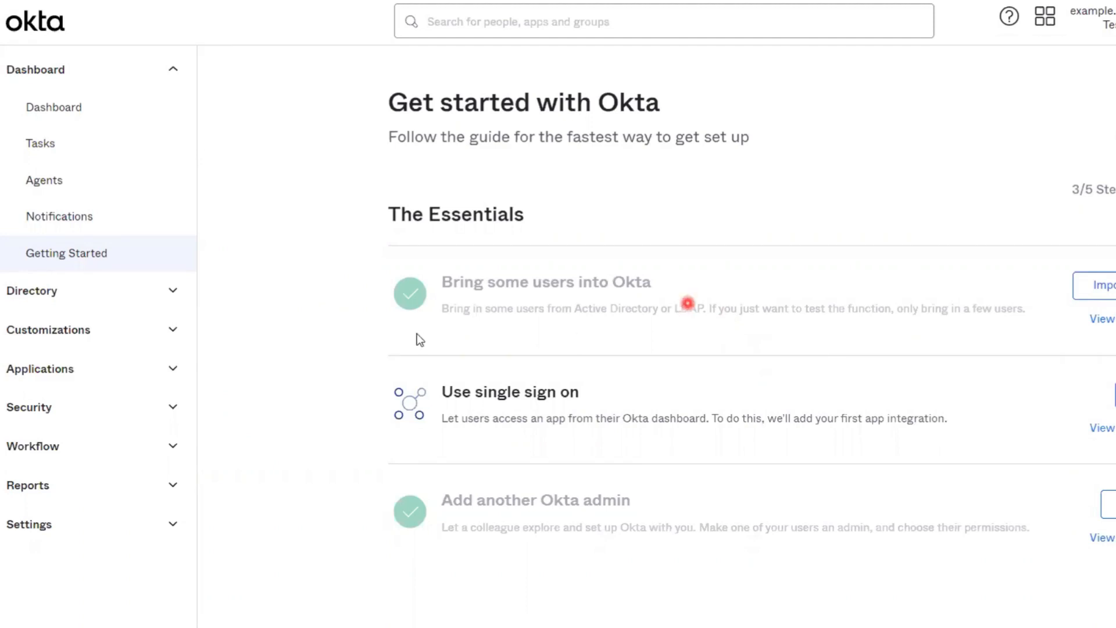
# Step: Expand the Security section and open the Administrators page
pyautogui.click(29, 406)
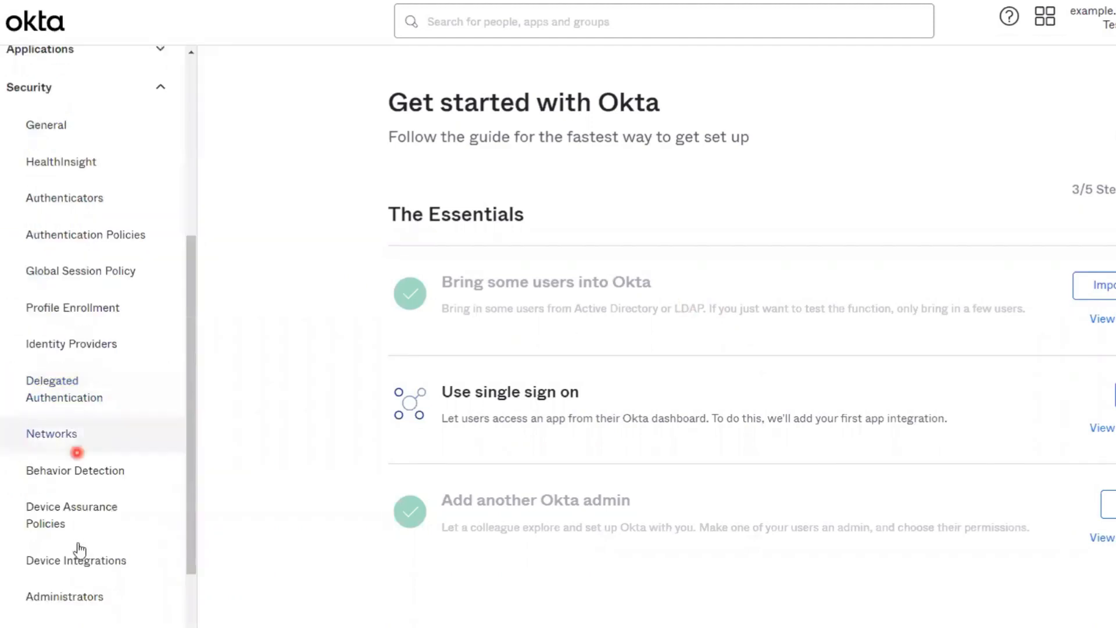
pyautogui.click(65, 596)
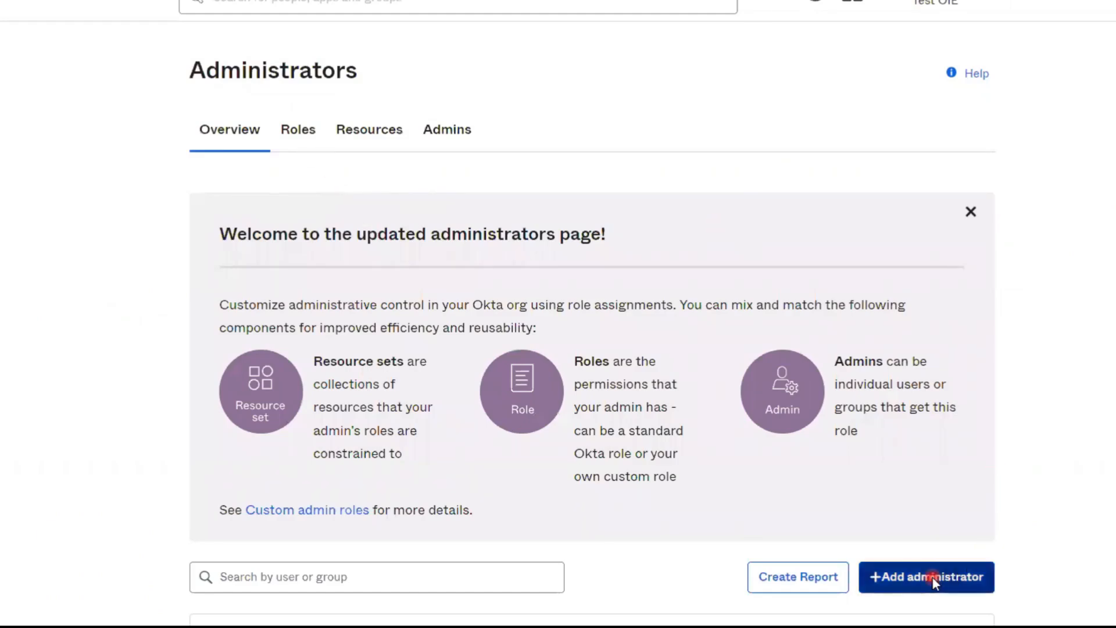
# Step: Start adding a new administrator from the Administrators page
pyautogui.click(926, 577)
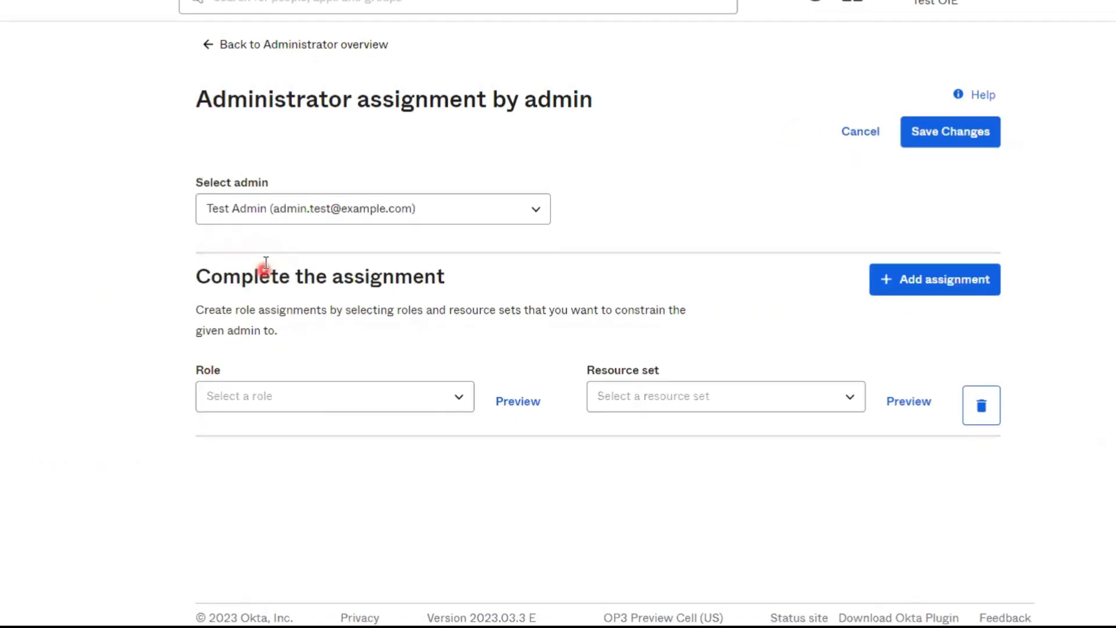
pyautogui.moveTo(360, 412)
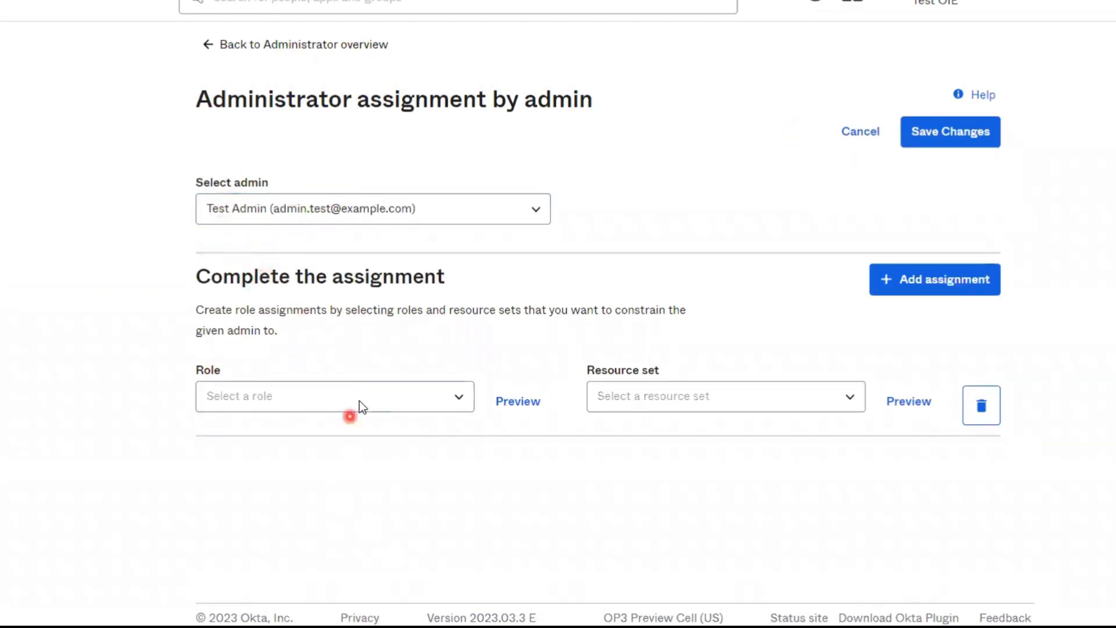
# Step: Choose Super Administrator from the Role dropdown for Test Admin
pyautogui.click(334, 396)
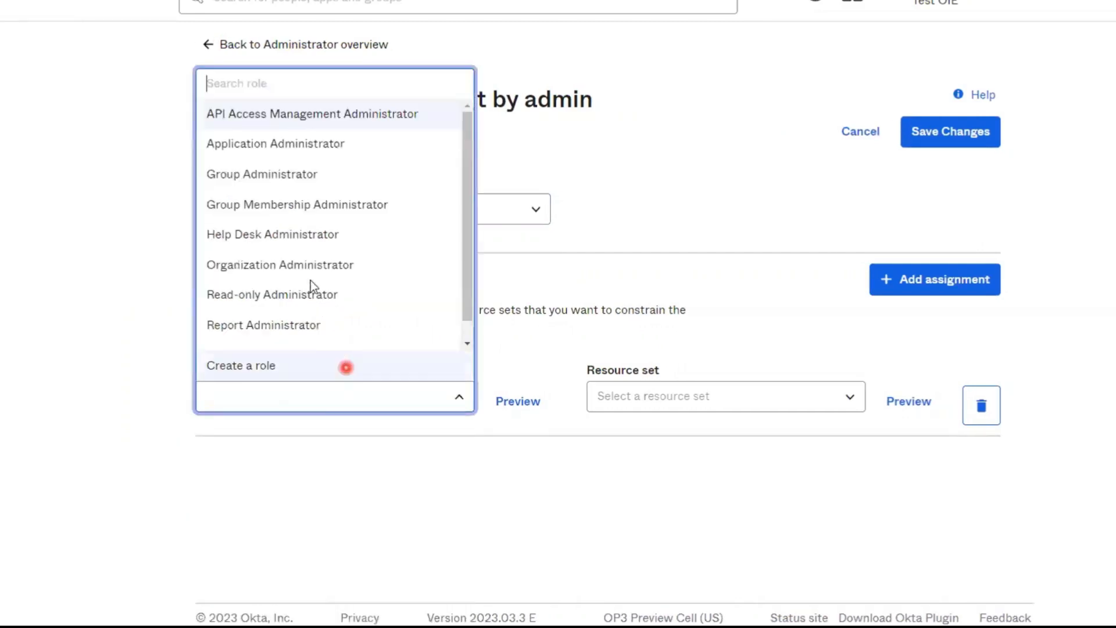
pyautogui.scroll(-3)
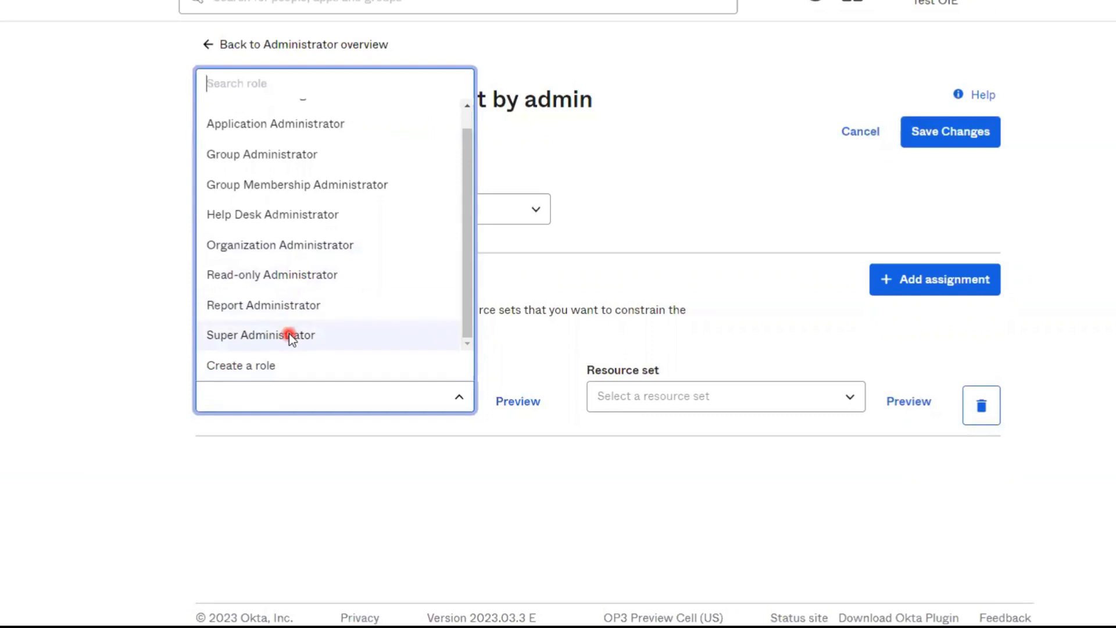
pyautogui.click(260, 335)
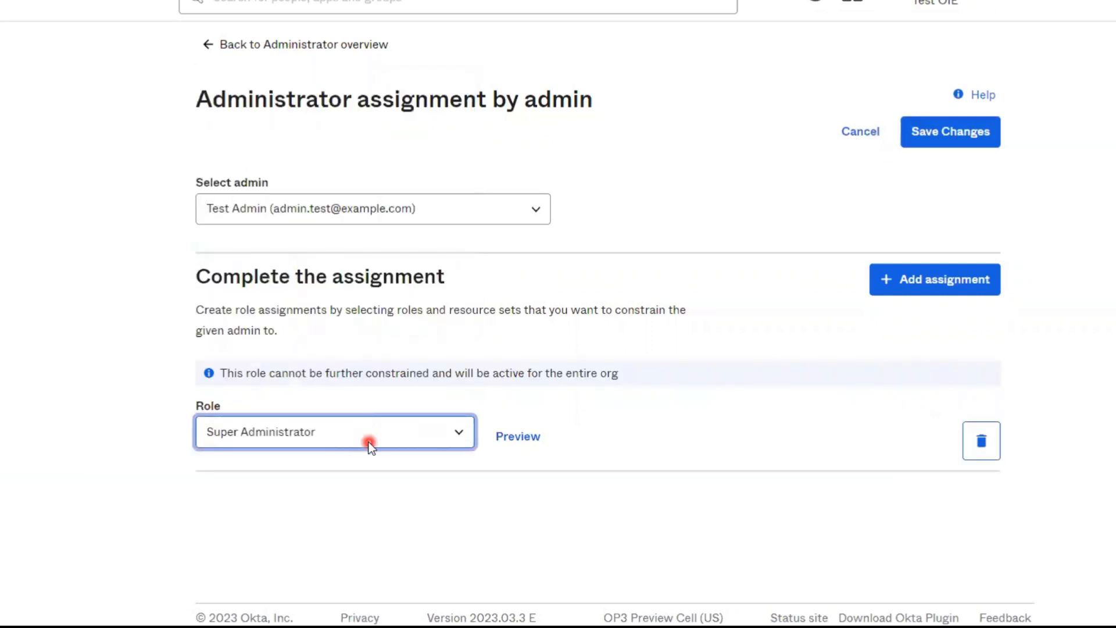
pyautogui.moveTo(942, 165)
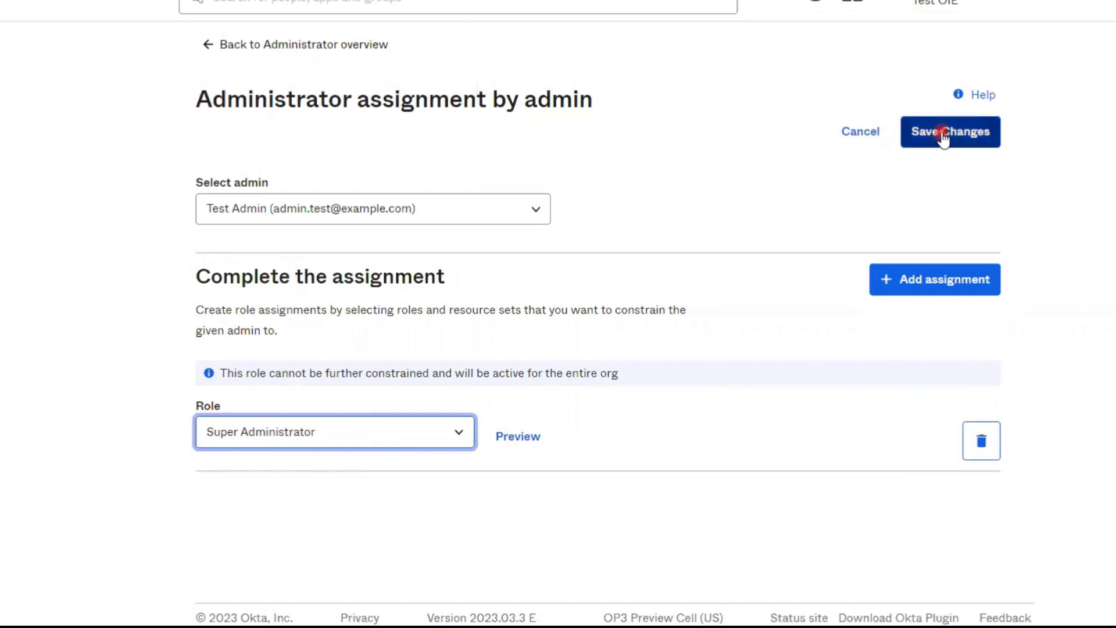
# Step: Save the Super Administrator role assignment for Test Admin
pyautogui.click(949, 132)
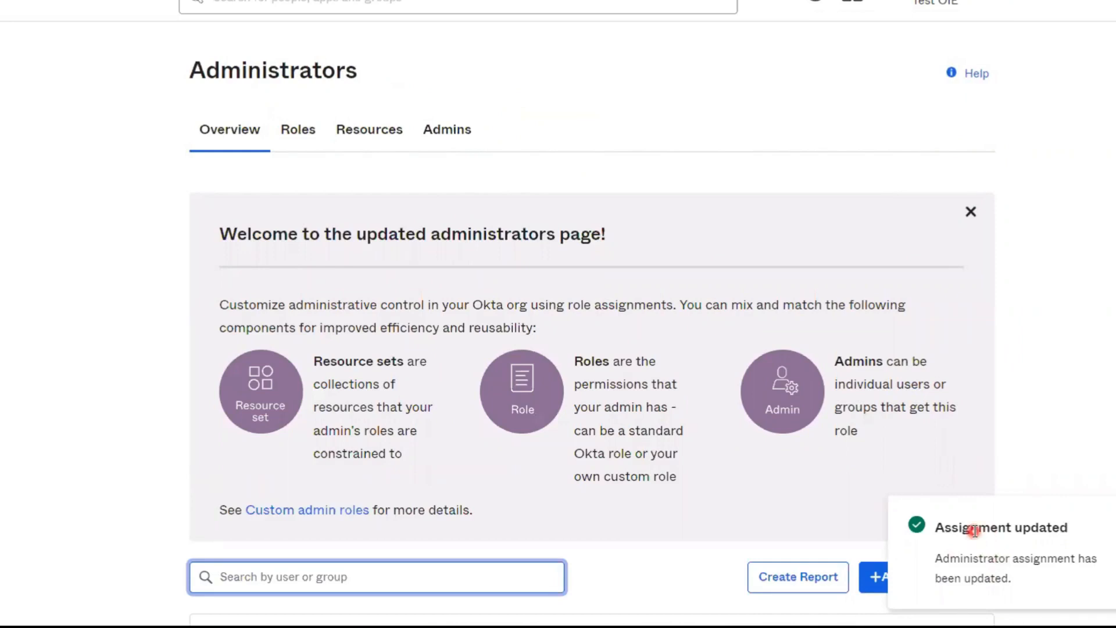
pyautogui.moveTo(1015, 413)
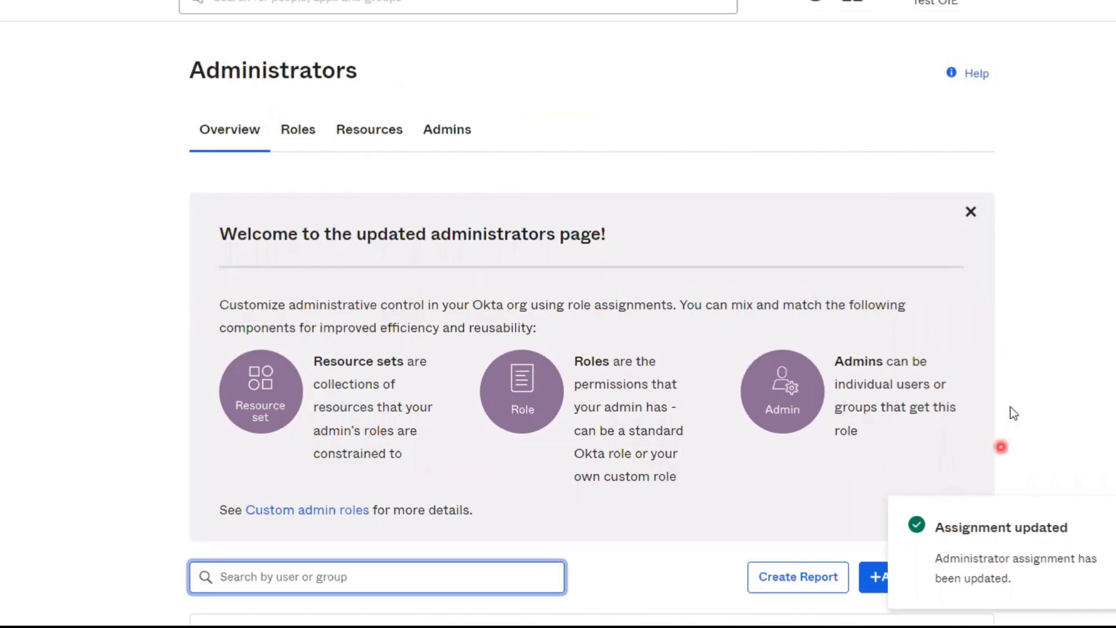